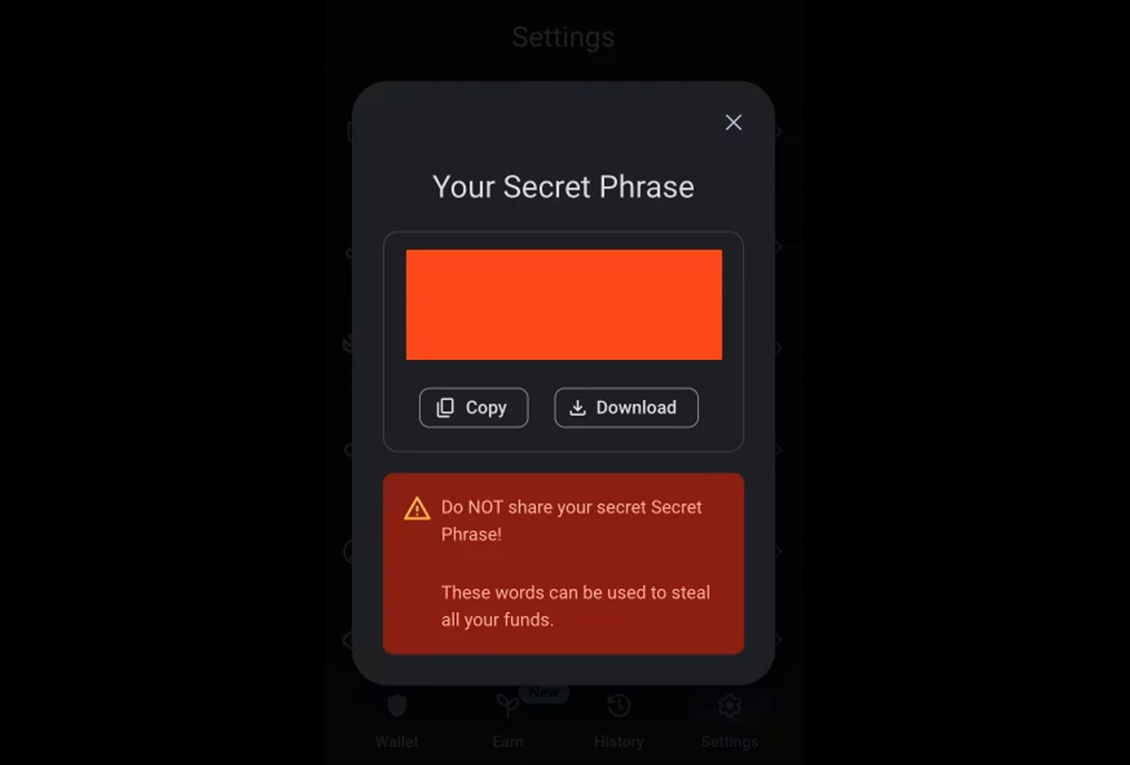
# Alternate between the 'Your Secret Phrase' dialog screenshot and the BIP39 derived-addresses table, ending on the table.
pyautogui.click(732, 122)
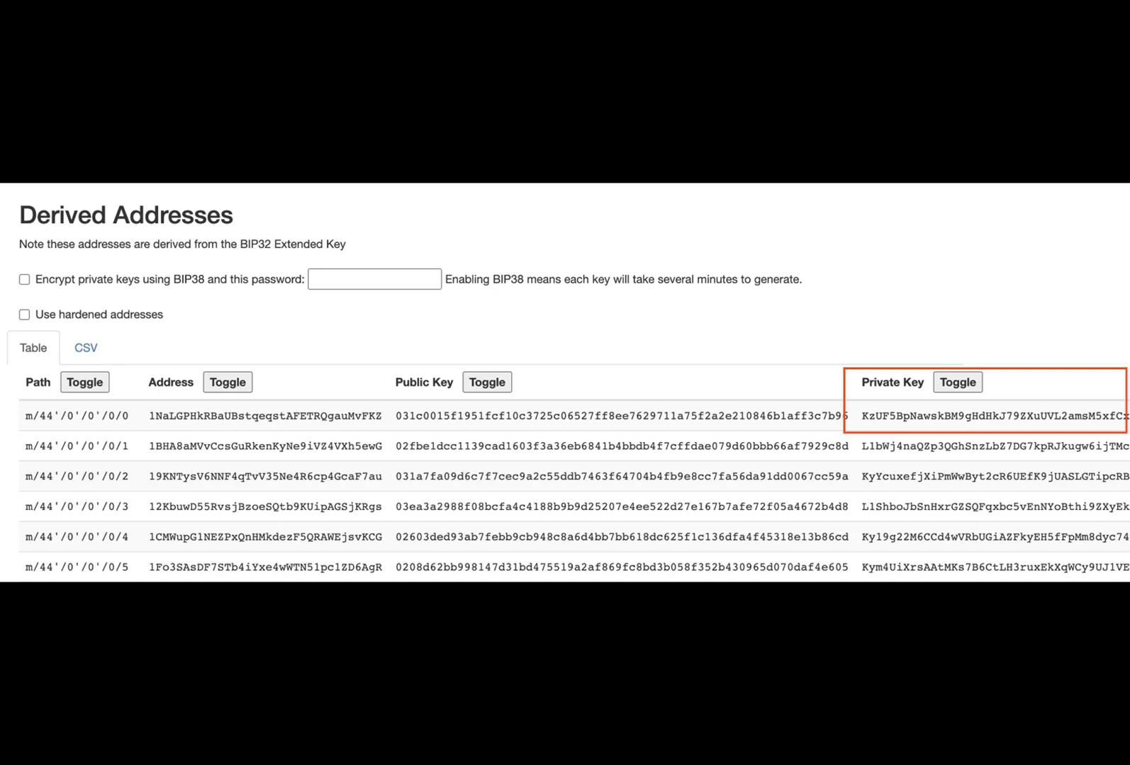
pyautogui.scroll(3)
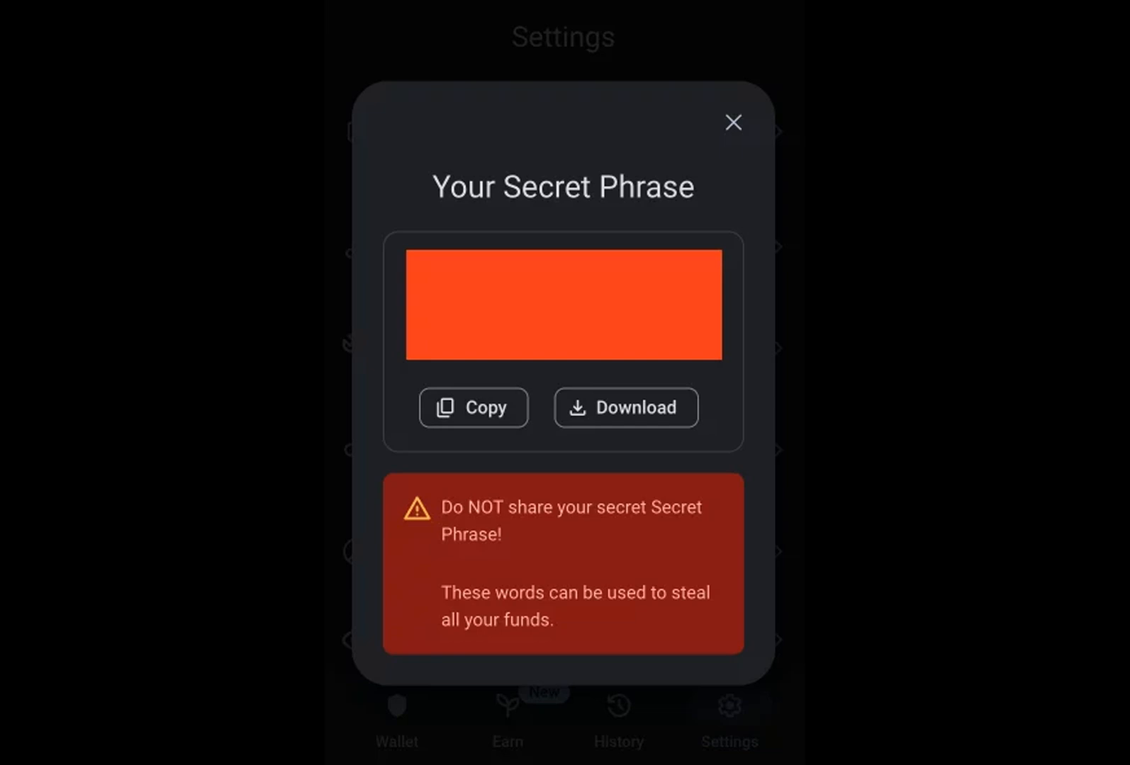
pyautogui.click(733, 122)
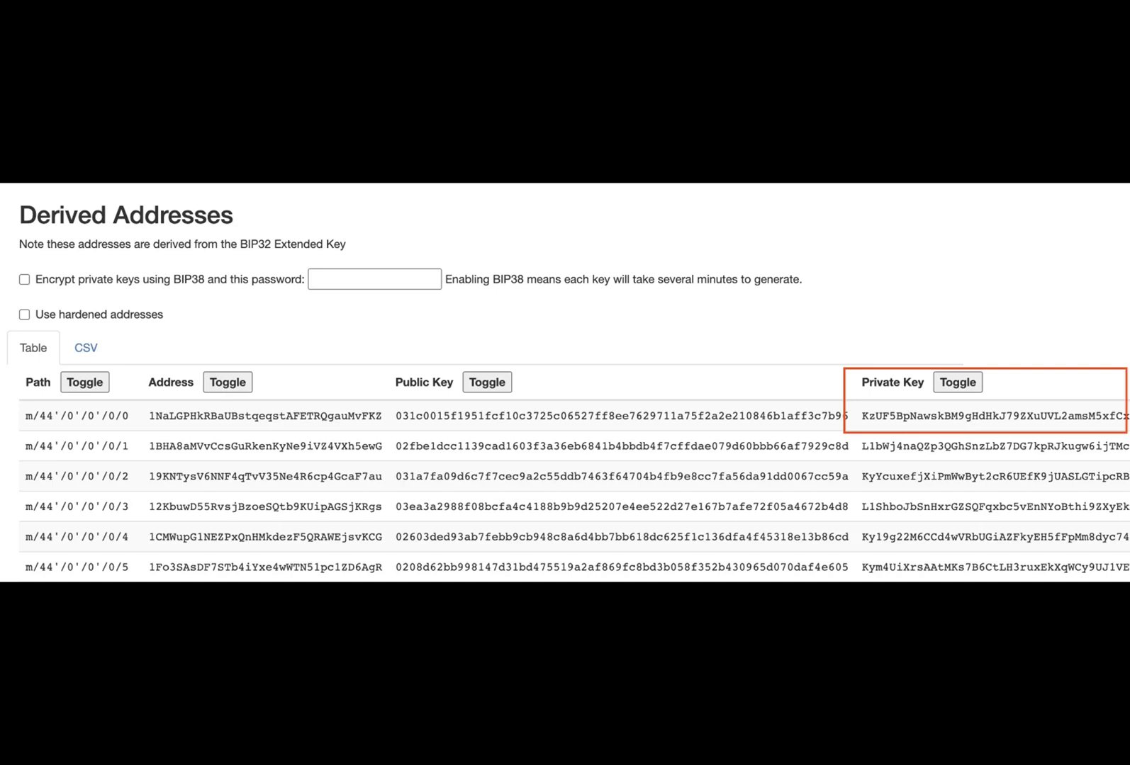
pyautogui.scroll(3)
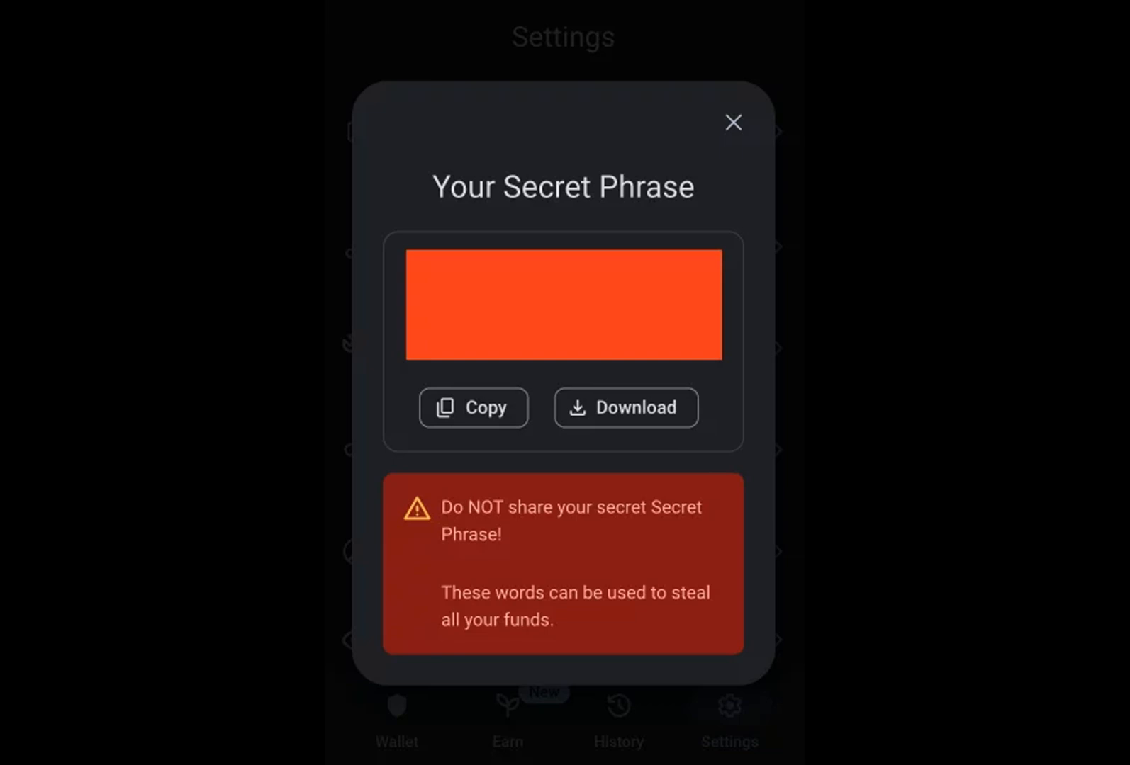
pyautogui.click(732, 122)
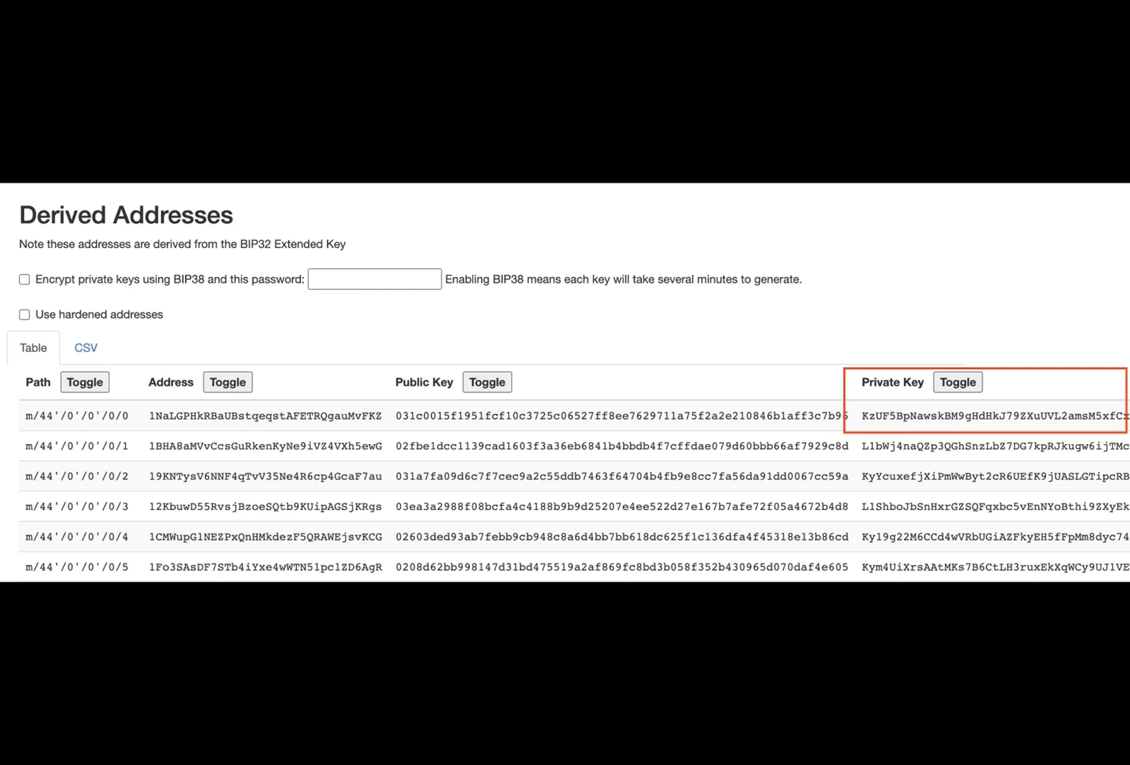
pyautogui.scroll(3)
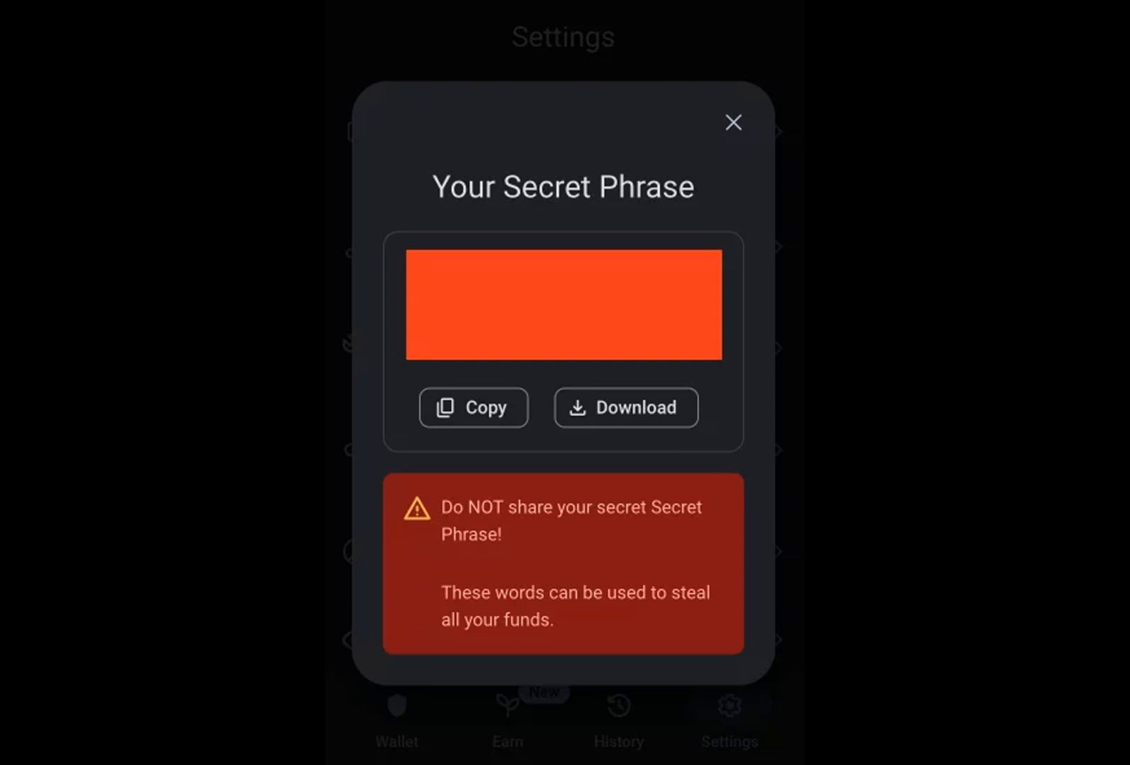
pyautogui.click(734, 121)
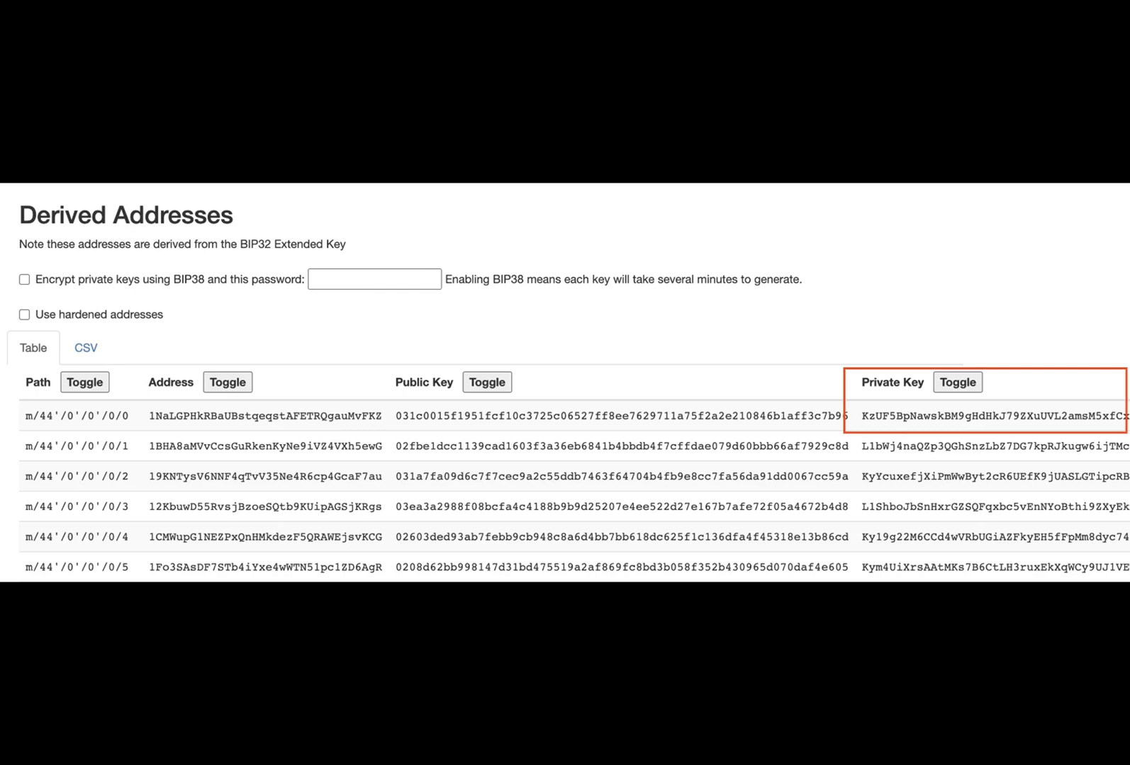
# Show the Derived Addresses table with the Private Key column boxed in red.
pyautogui.scroll(3)
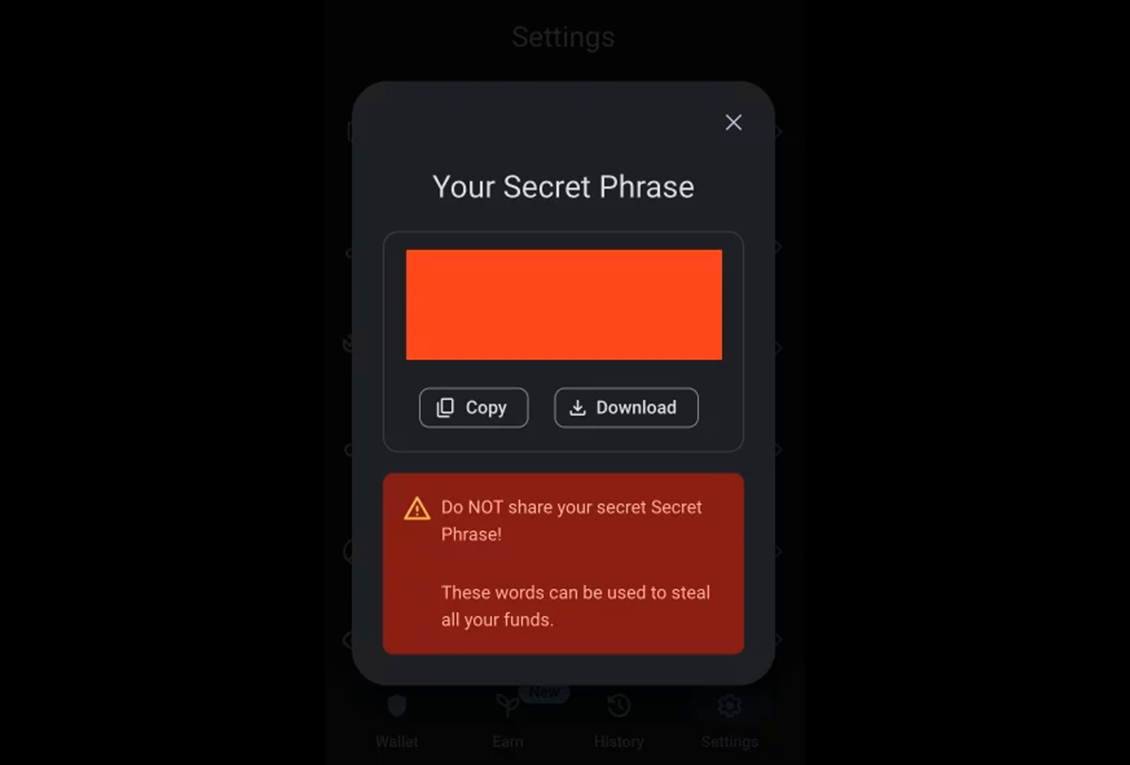
# Return to the 'Your Secret Phrase' dialog warning that the words can steal all funds.
pyautogui.click(733, 122)
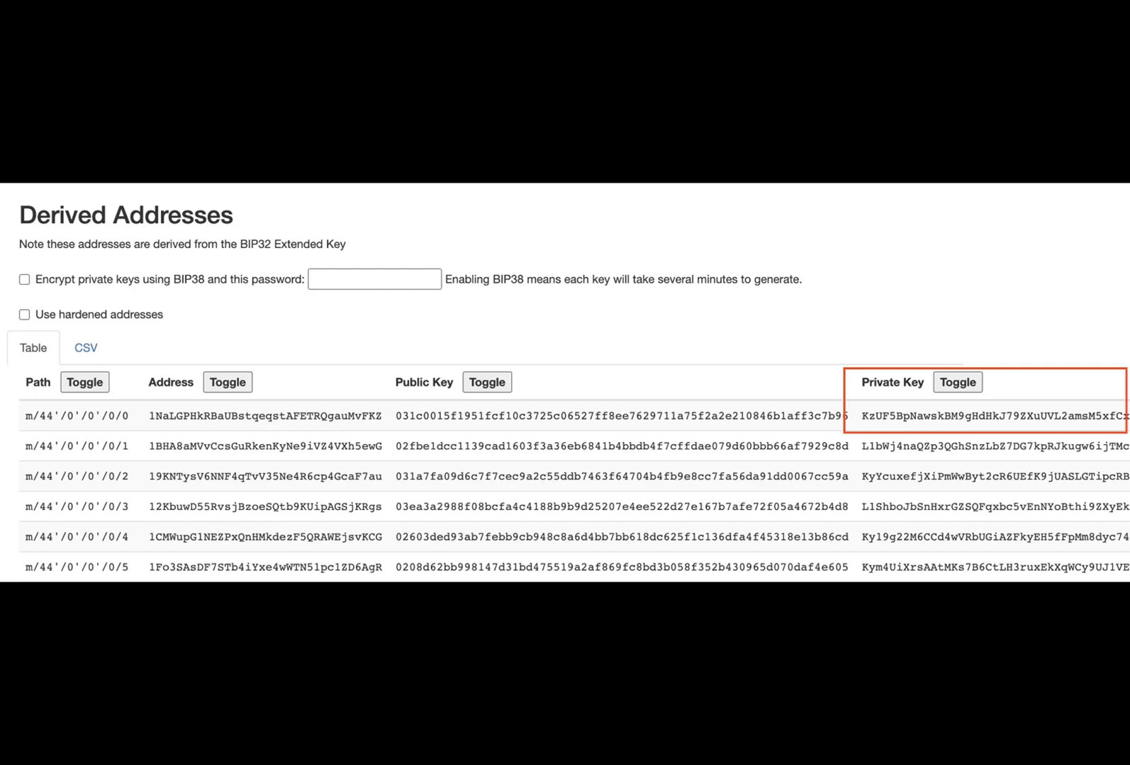
# Show the derived addresses with paths, addresses, public keys and highlighted private keys.
pyautogui.scroll(3)
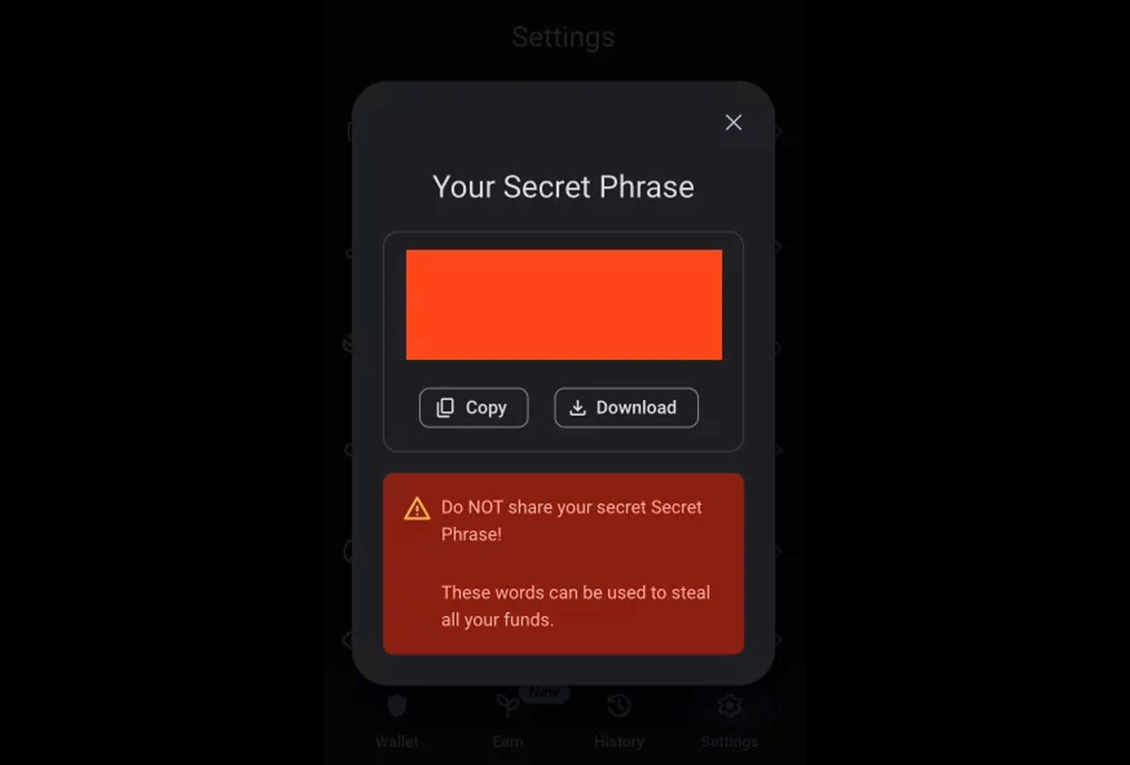
# Bring back the 'Your Secret Phrase' dialog with its do-not-share warning.
pyautogui.click(733, 122)
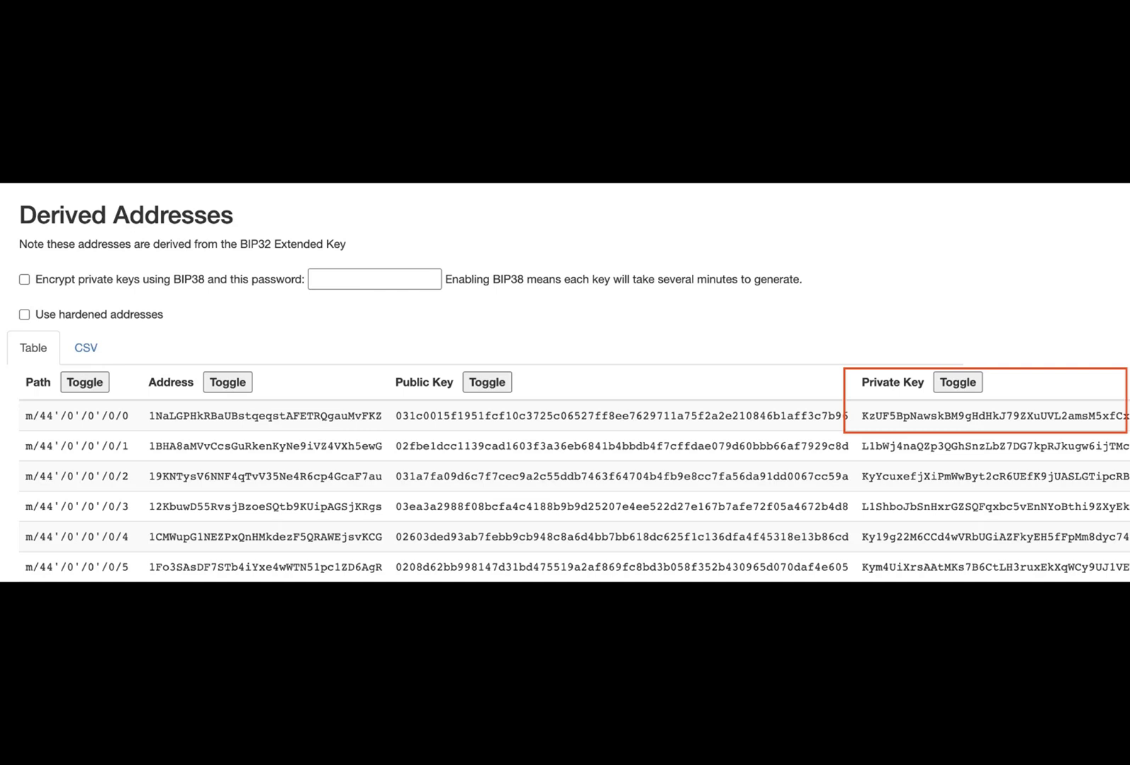
# Move from the converter screenshot to the wallet's 'Your Secret Phrase' dialog.
pyautogui.scroll(3)
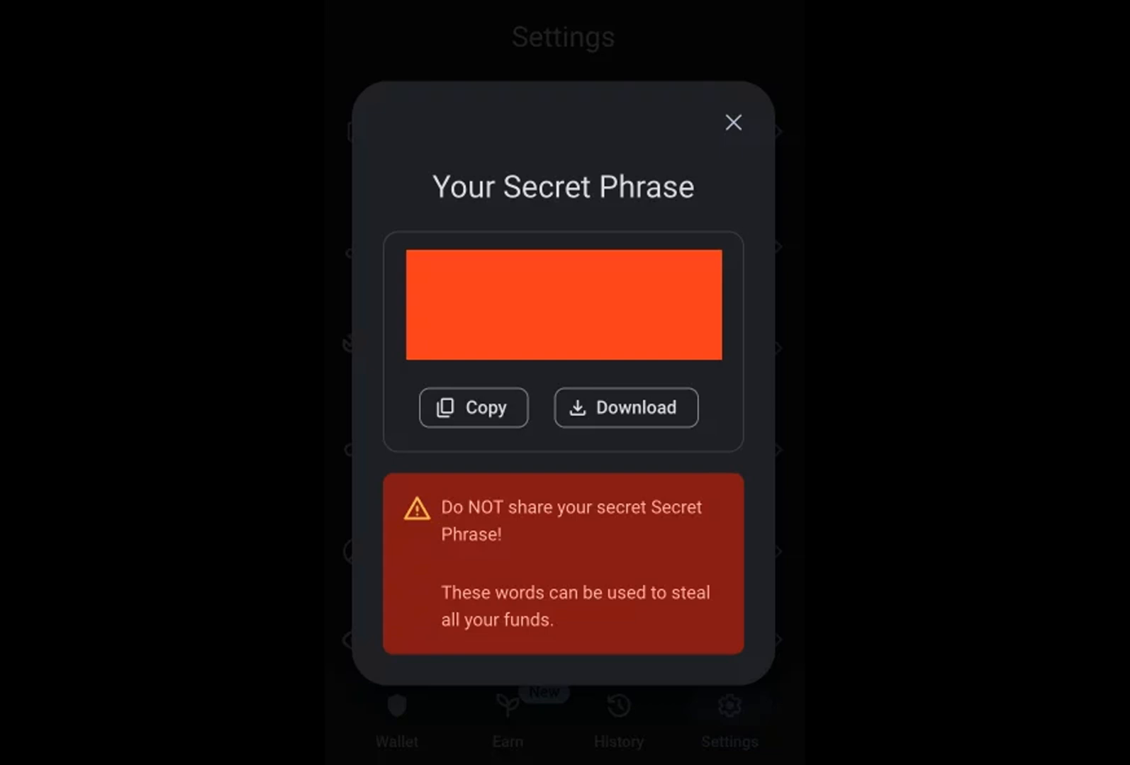
# Move from the Secret Phrase dialog to the Derived Addresses table with the red-outlined Private Key column.
pyautogui.click(734, 122)
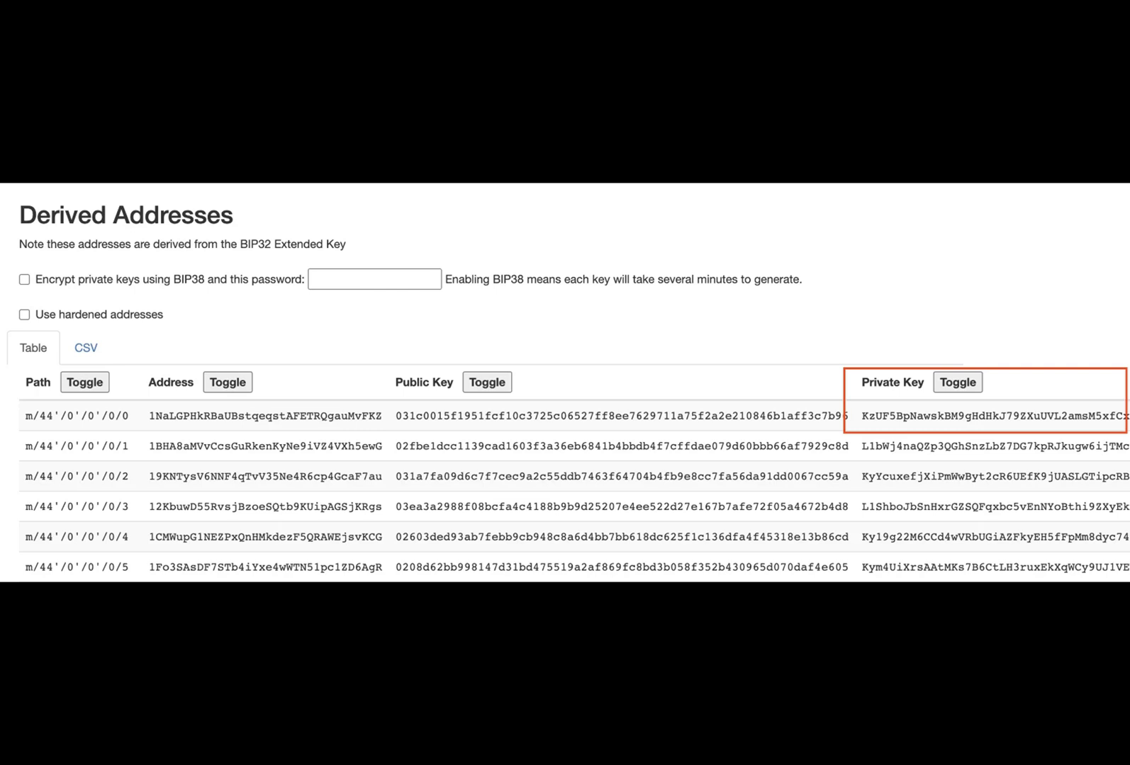
# Return to the 'Your Secret Phrase' dialog warning against sharing the phrase.
pyautogui.scroll(3)
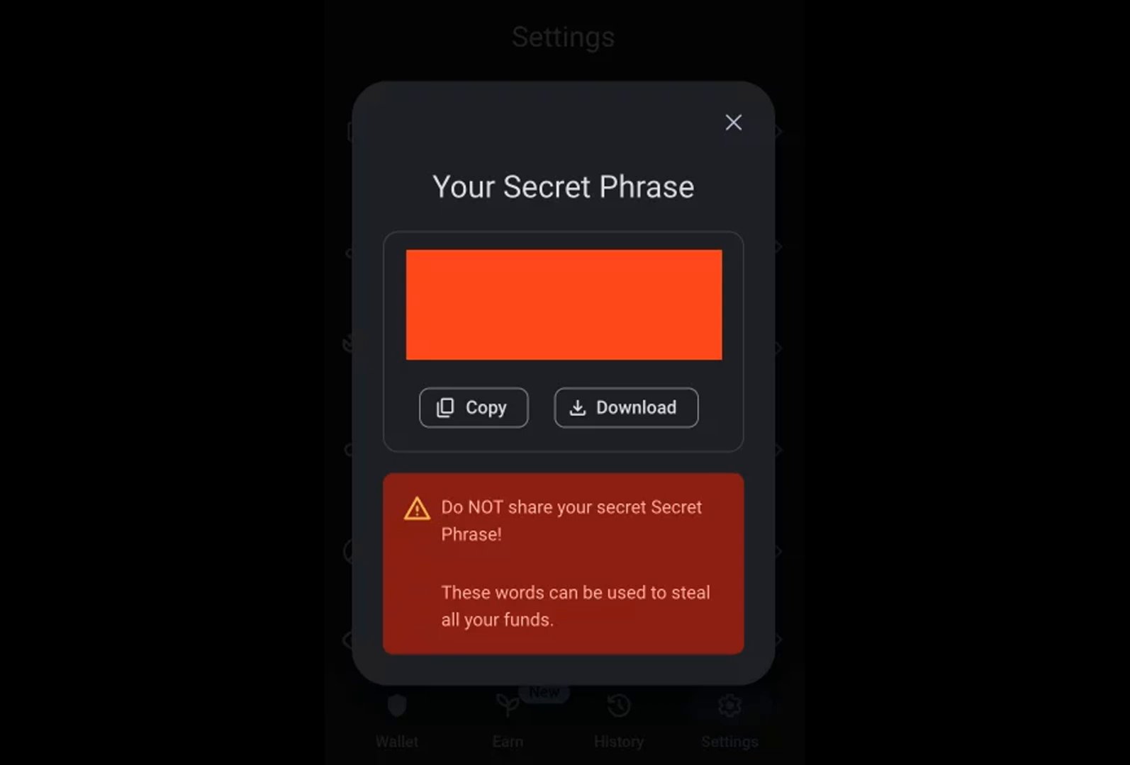
# Return to the Derived Addresses table showing paths, addresses, public keys and boxed private keys.
pyautogui.click(733, 122)
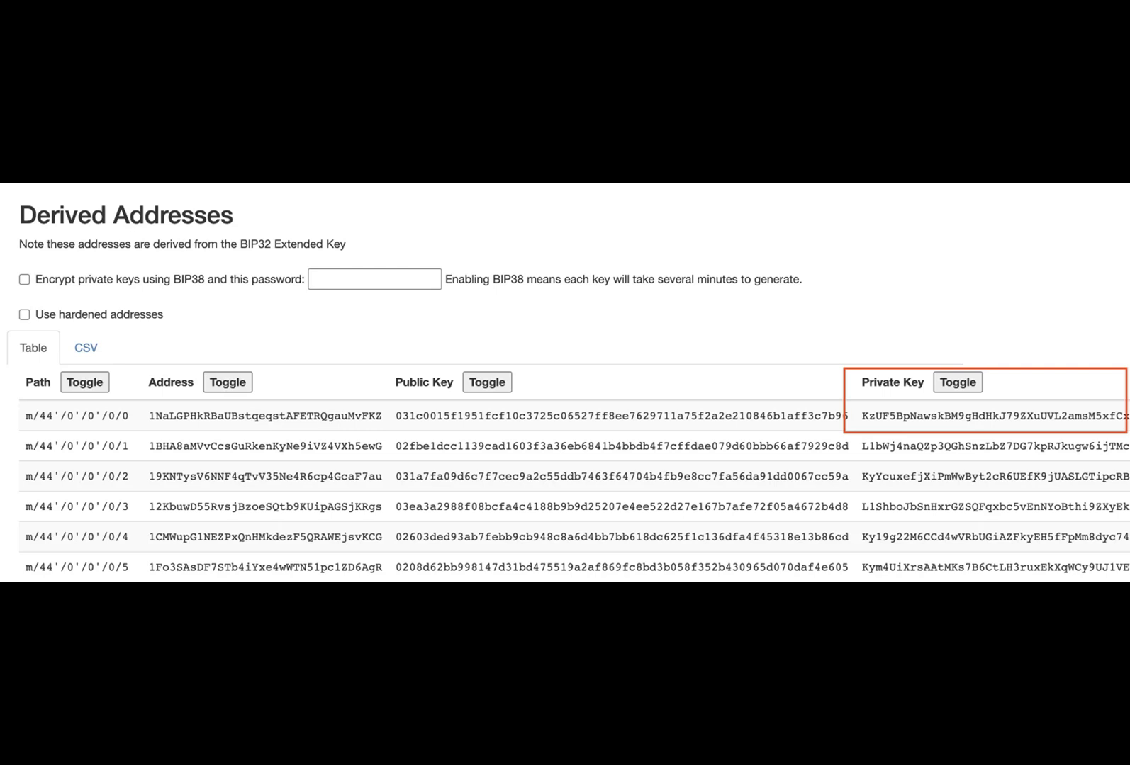
# Show the top of the Mnemonic Code Converter page with the Generate button and empty BIP39 Mnemonic box.
pyautogui.scroll(3)
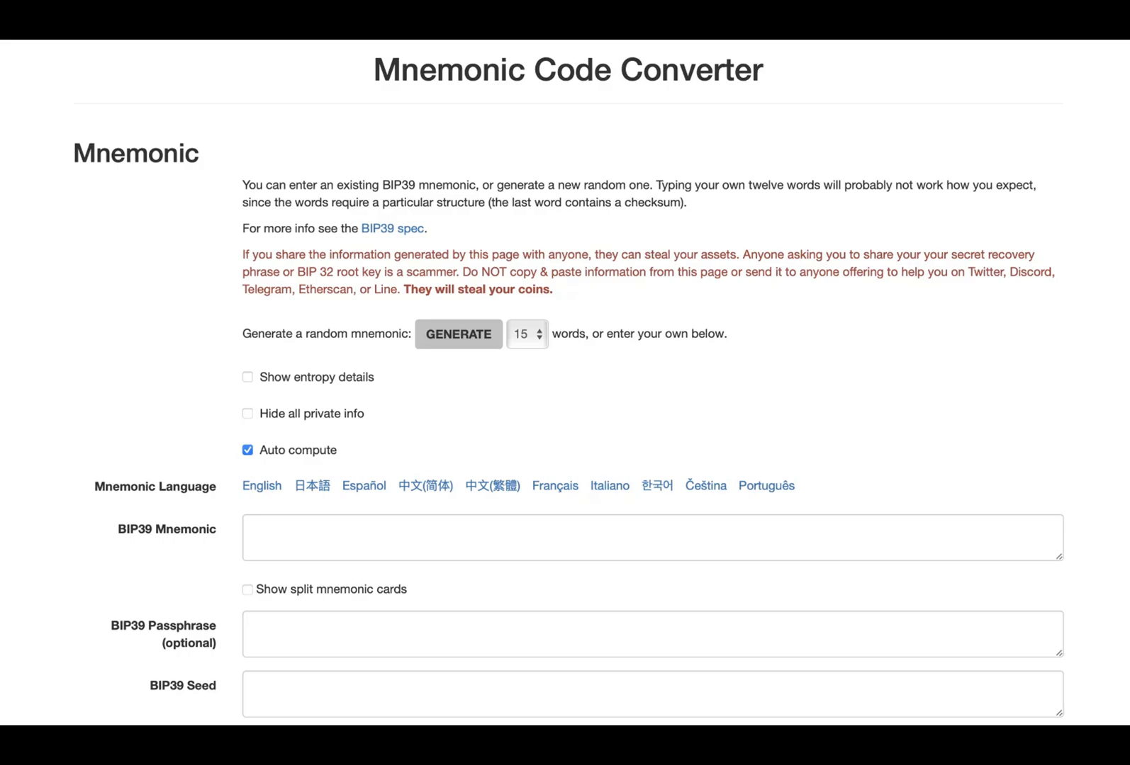